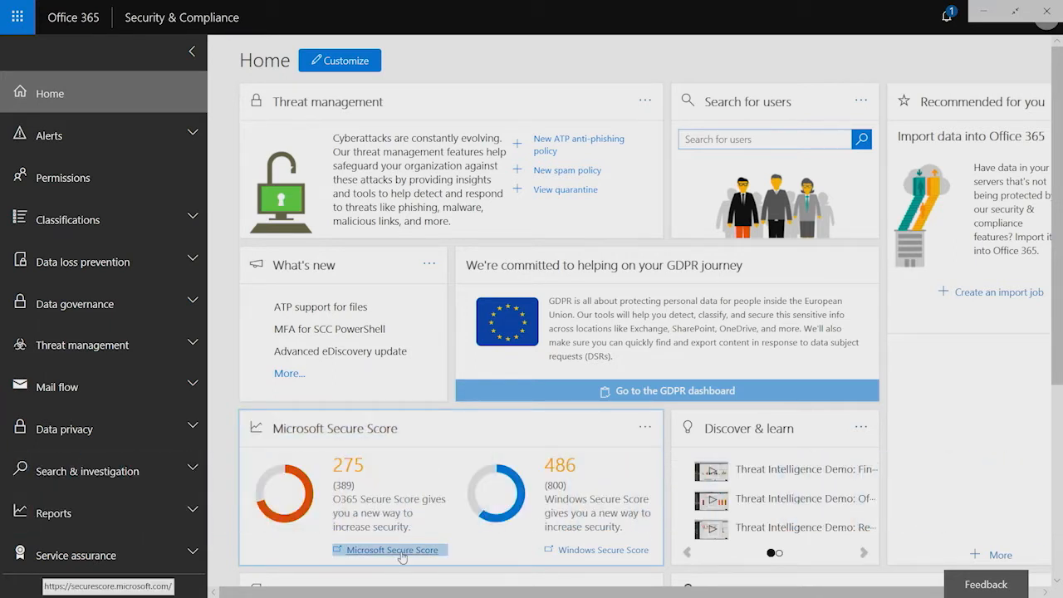
- Open the Microsoft Secure Score dashboard from the Home page's Secure Score tile
left_click(389, 548)
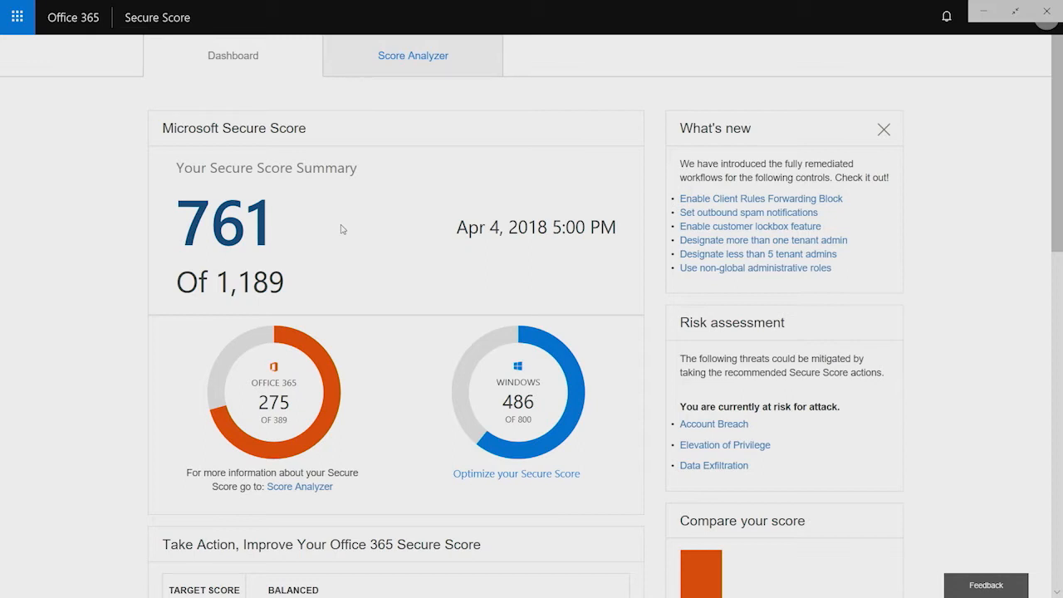
mouse_move(543, 413)
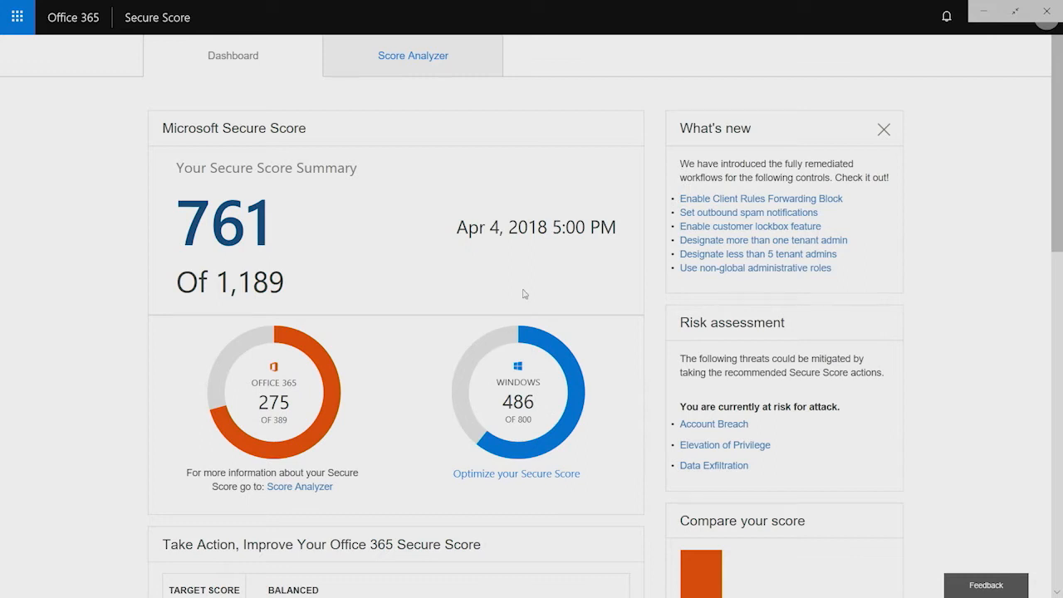
mouse_move(500, 238)
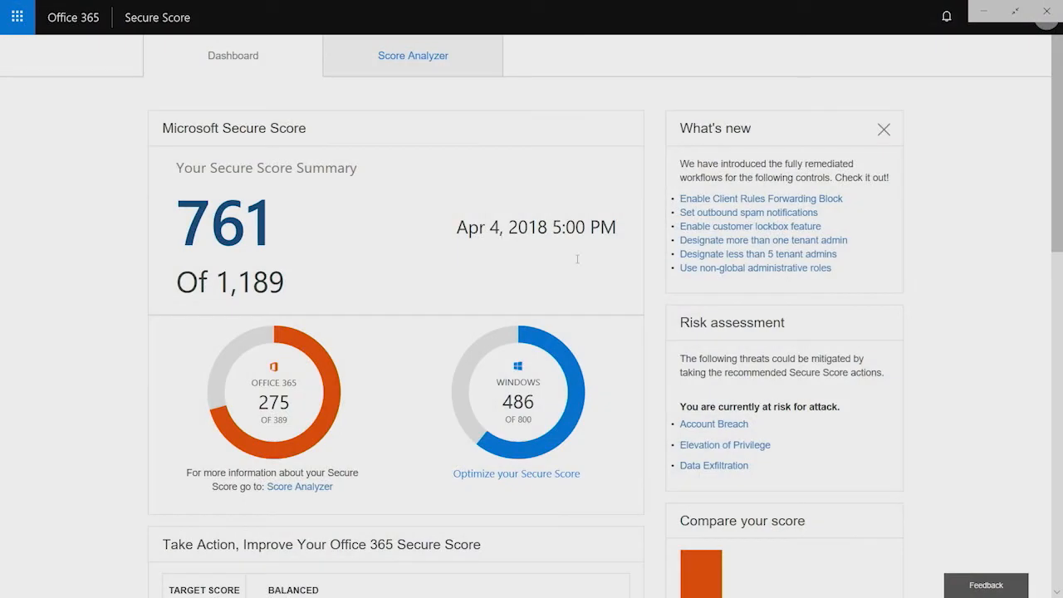
scroll("down", 3)
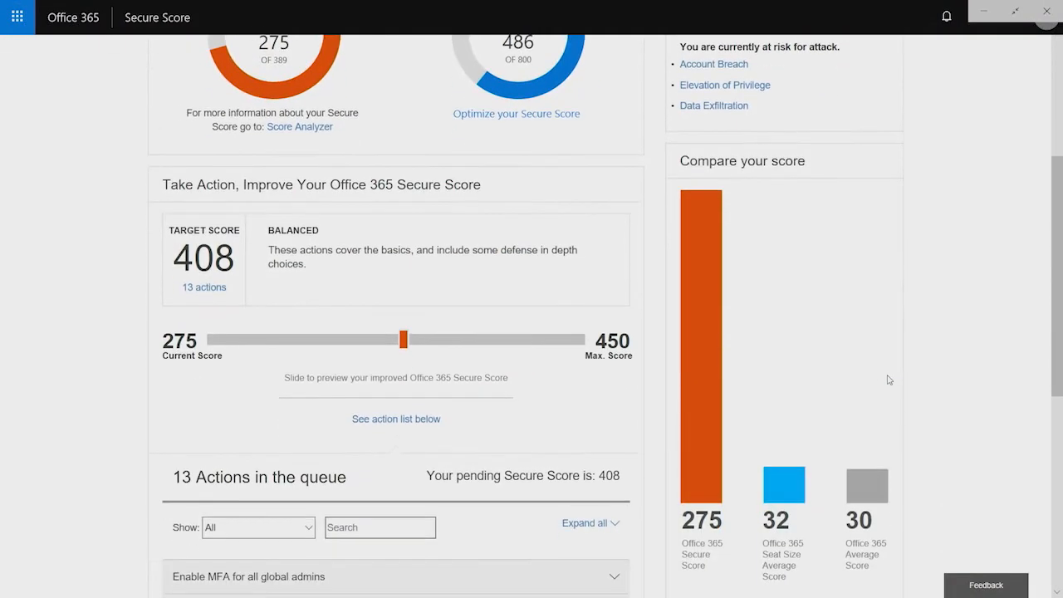
mouse_move(979, 362)
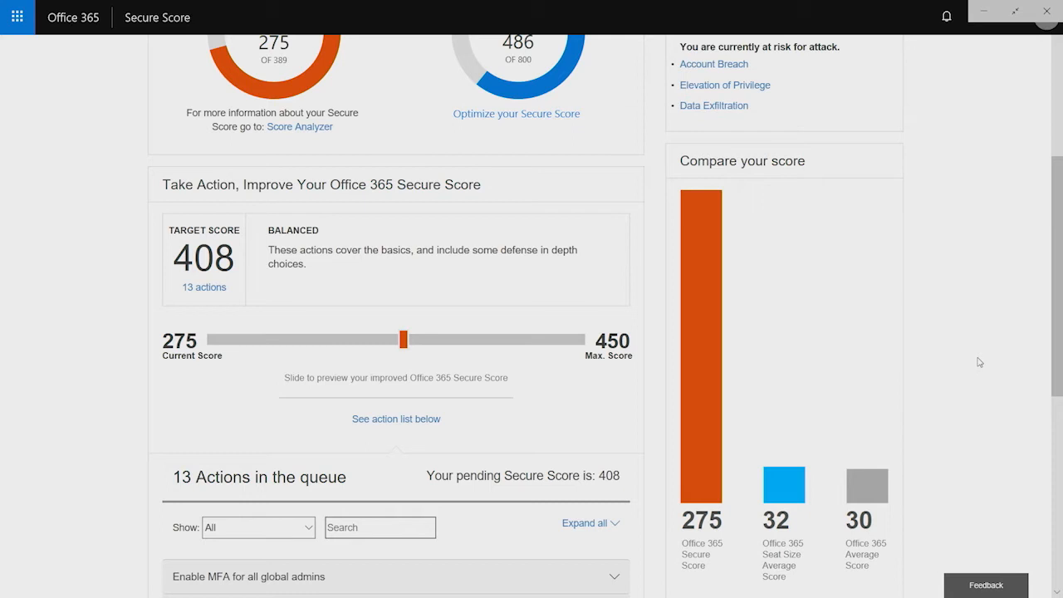
scroll("down", 3)
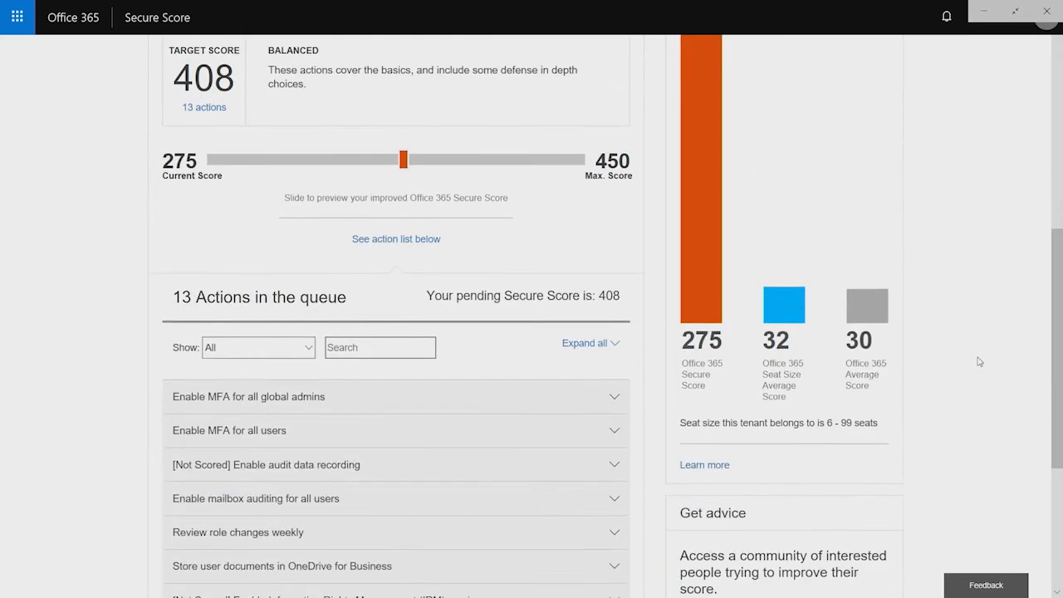
mouse_move(868, 437)
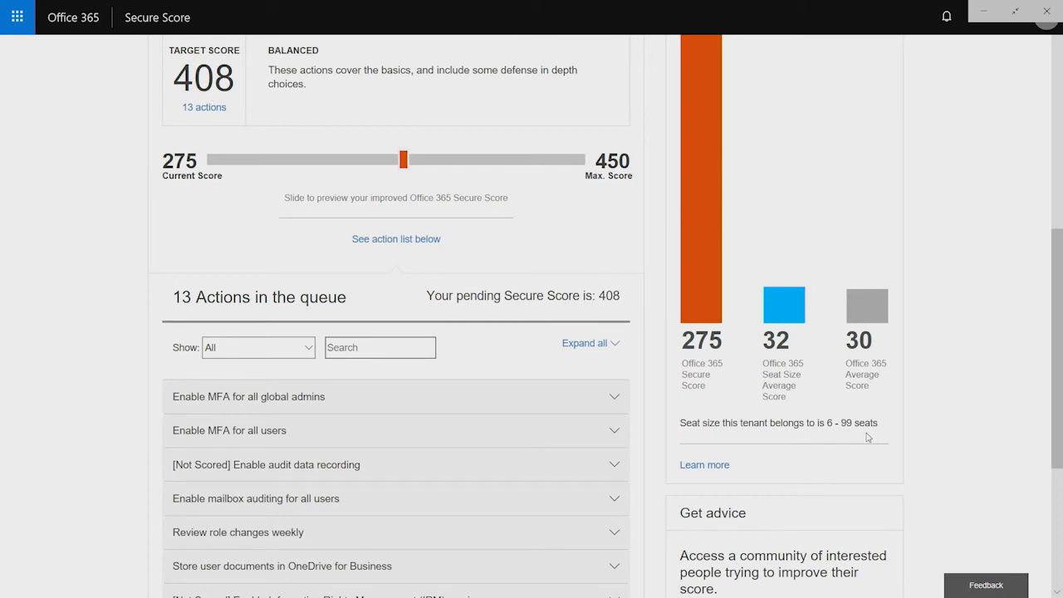
scroll("up", 3)
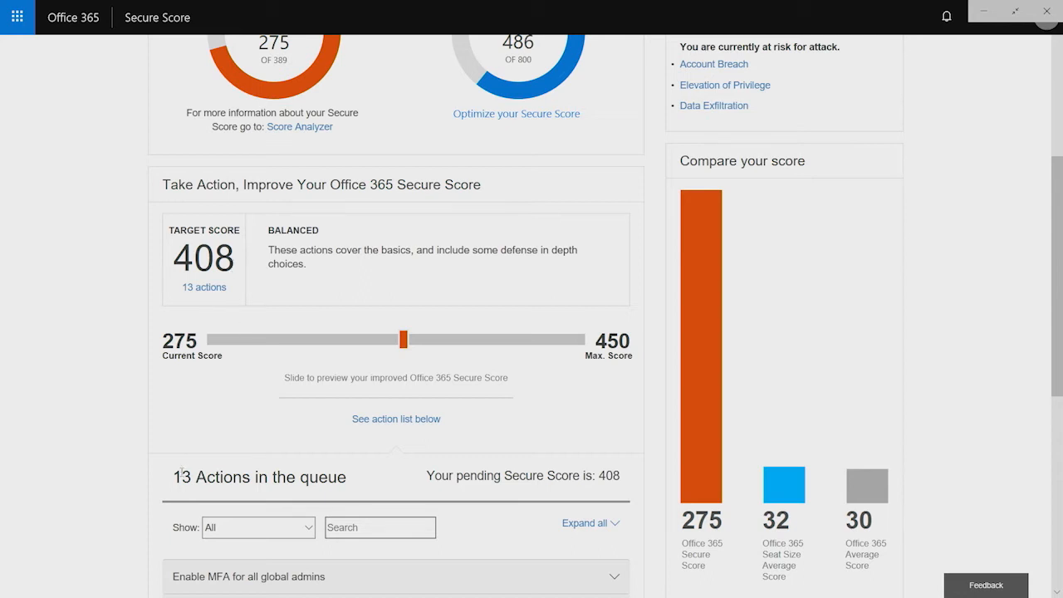
mouse_move(408, 342)
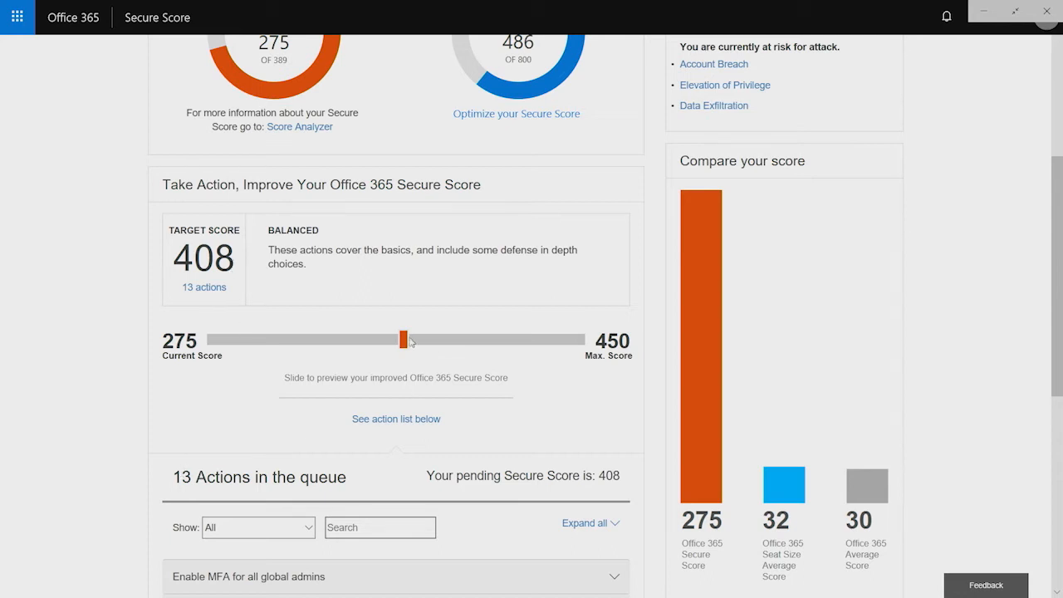
left_click_drag(407, 340, 386, 340)
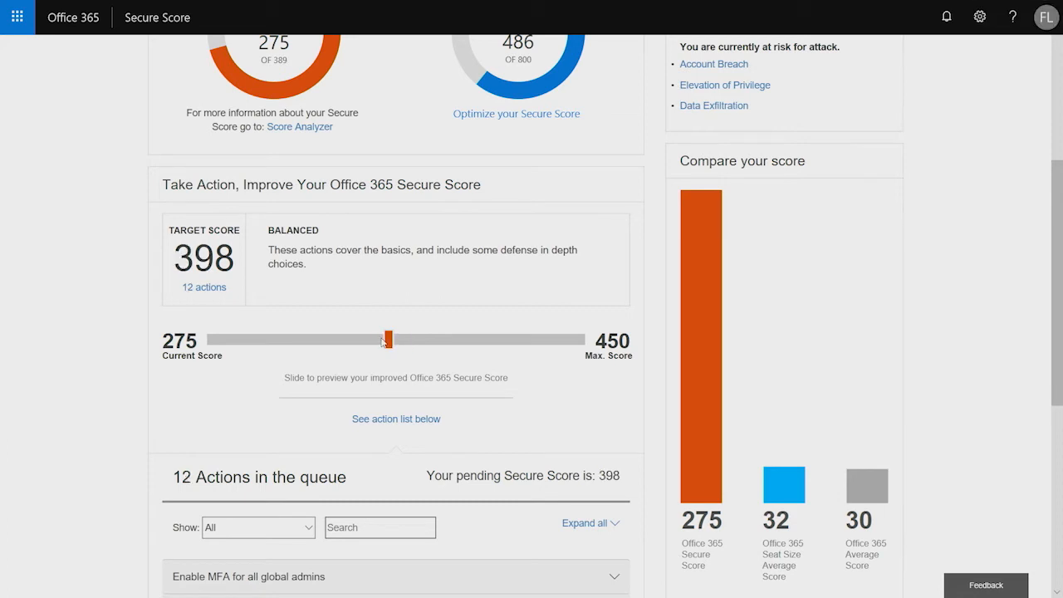
left_click_drag(382, 340, 344, 339)
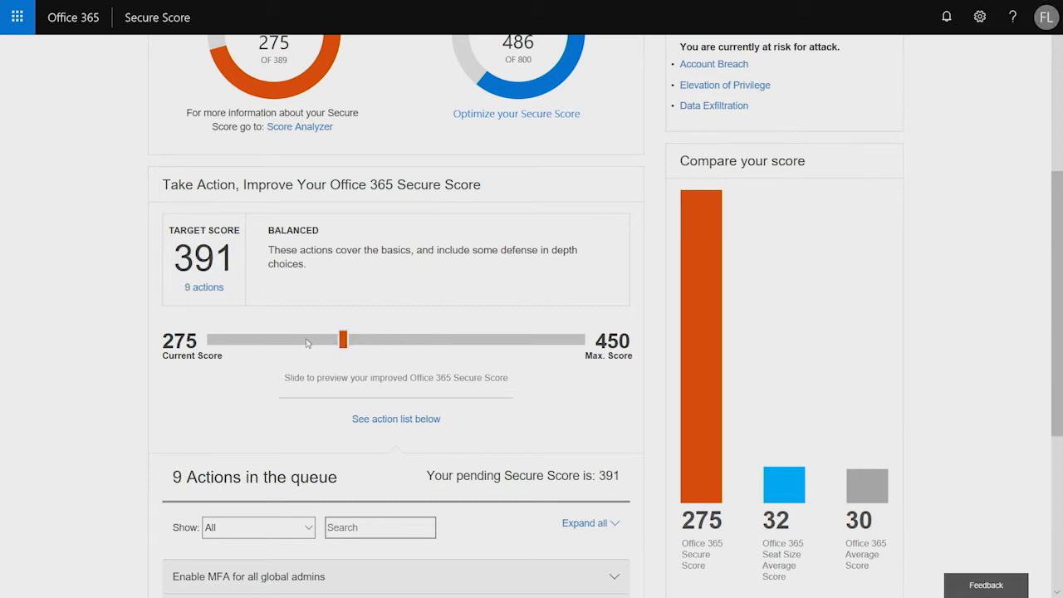
left_click_drag(343, 339, 268, 339)
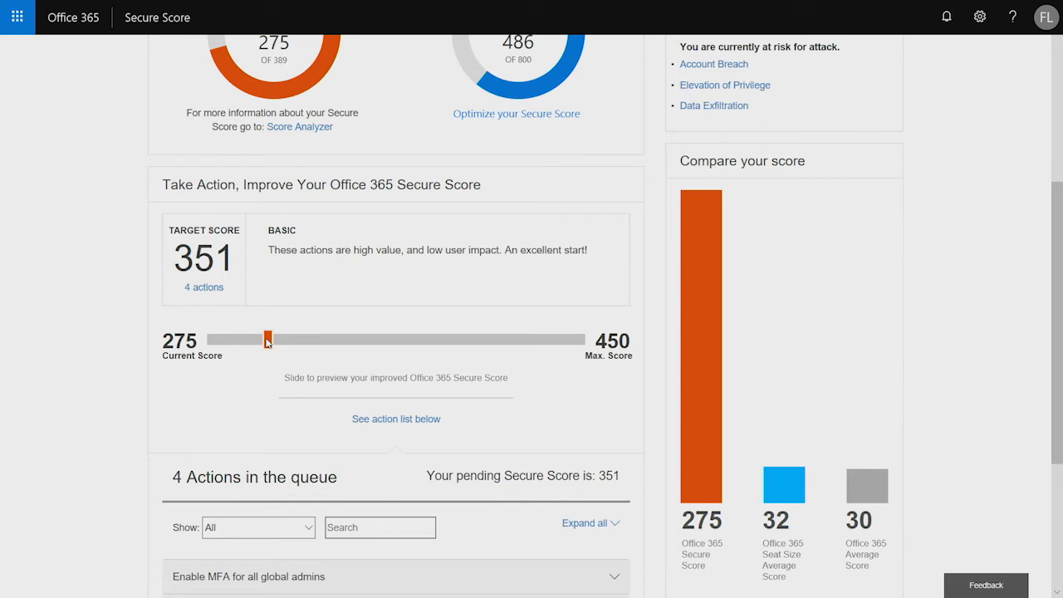
left_click_drag(268, 339, 377, 338)
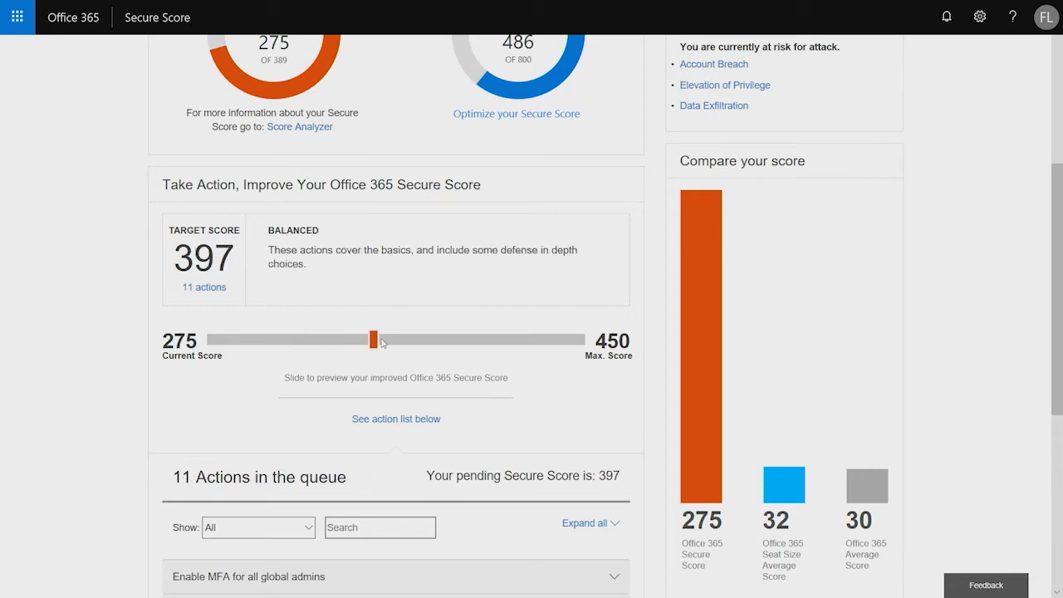
left_click_drag(377, 340, 508, 340)
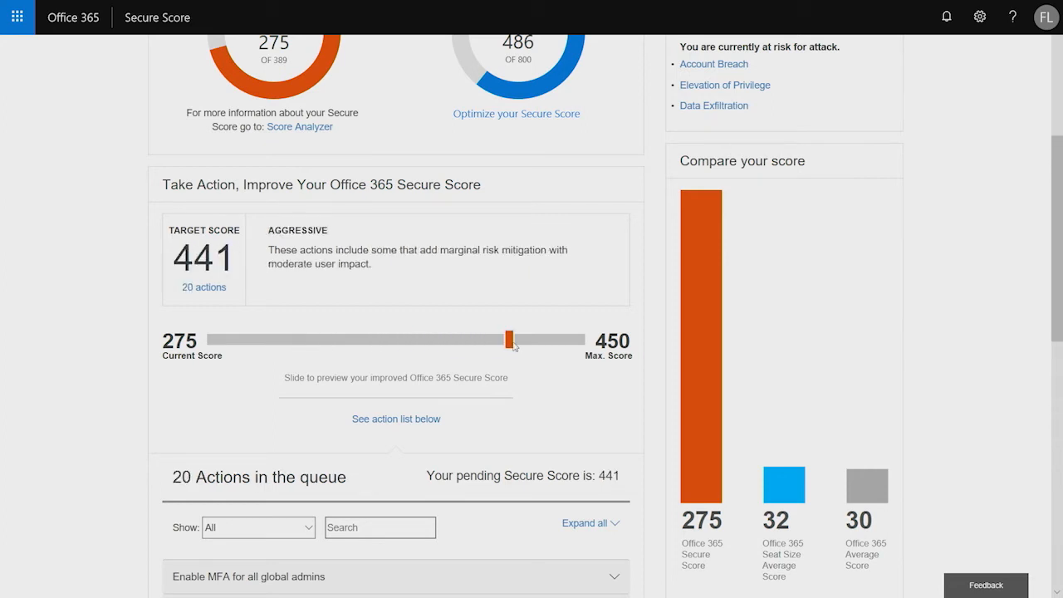
left_click_drag(511, 339, 435, 338)
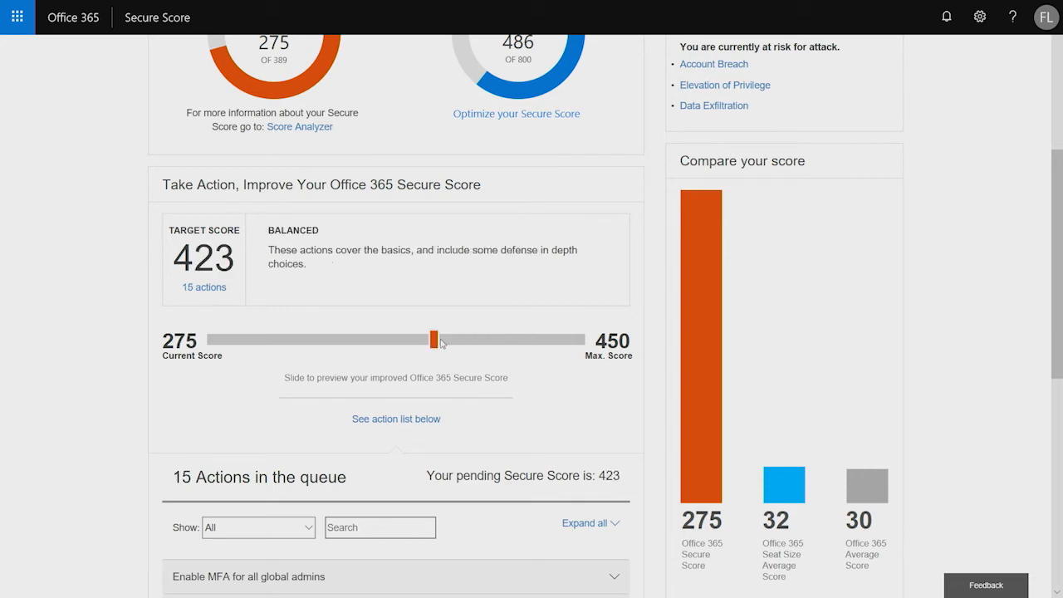
left_click_drag(432, 336, 407, 336)
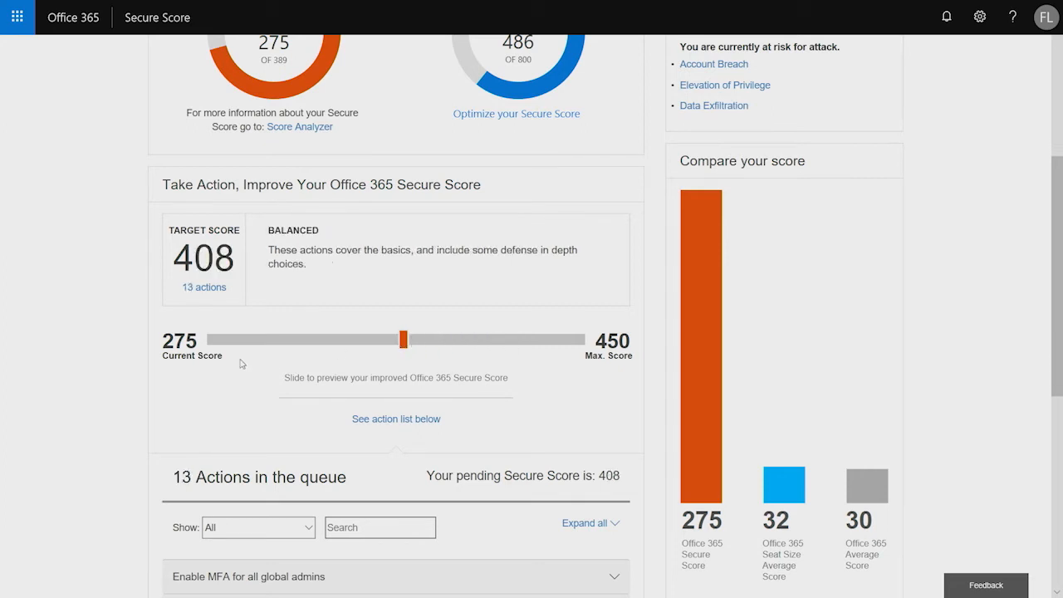
- Filter the action queue to Low user impact, leaving 7 actions
scroll("down", 3)
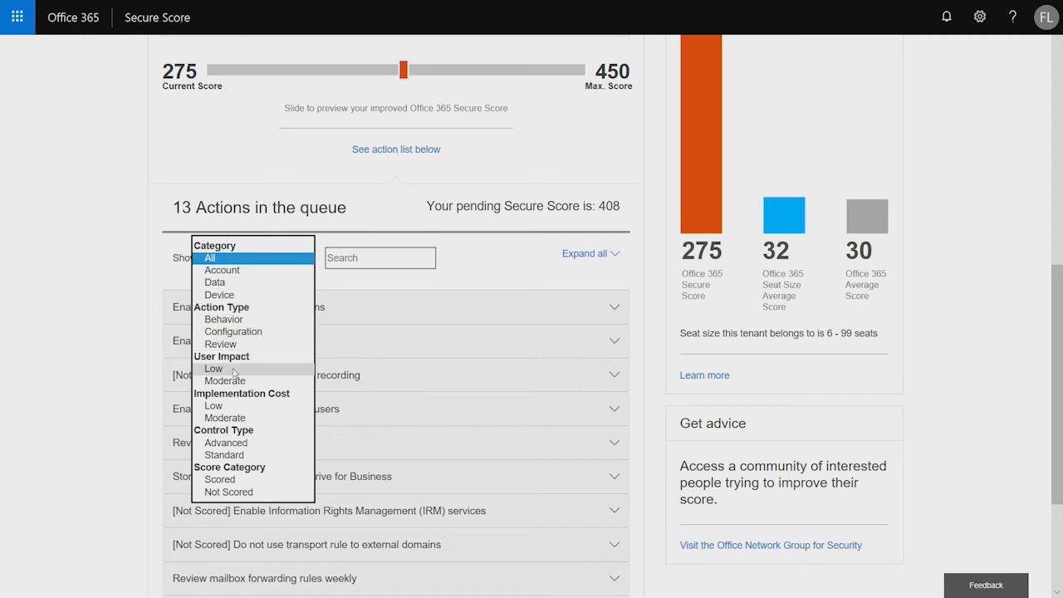
left_click(214, 367)
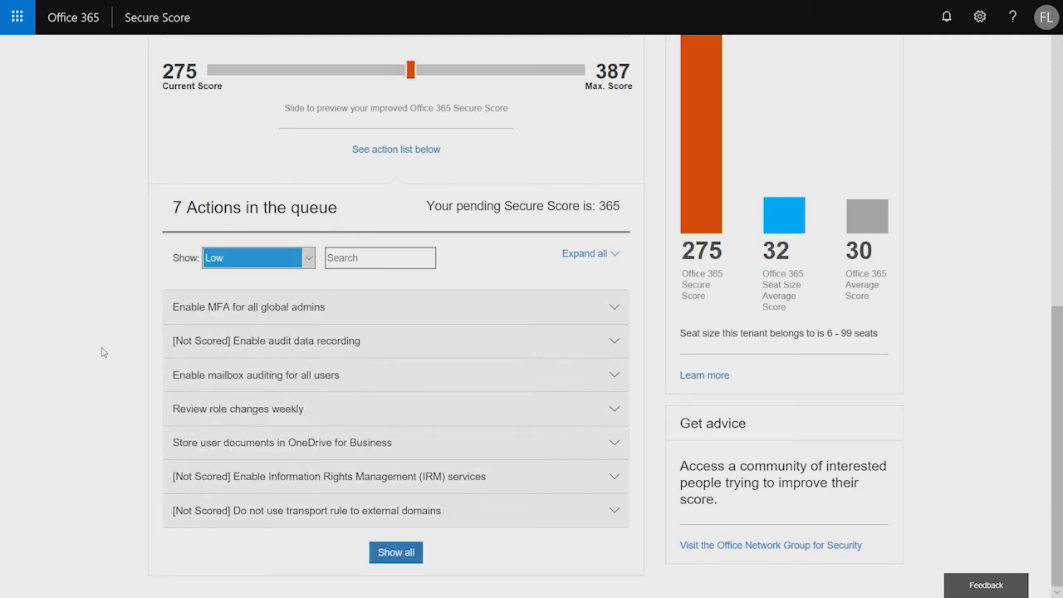